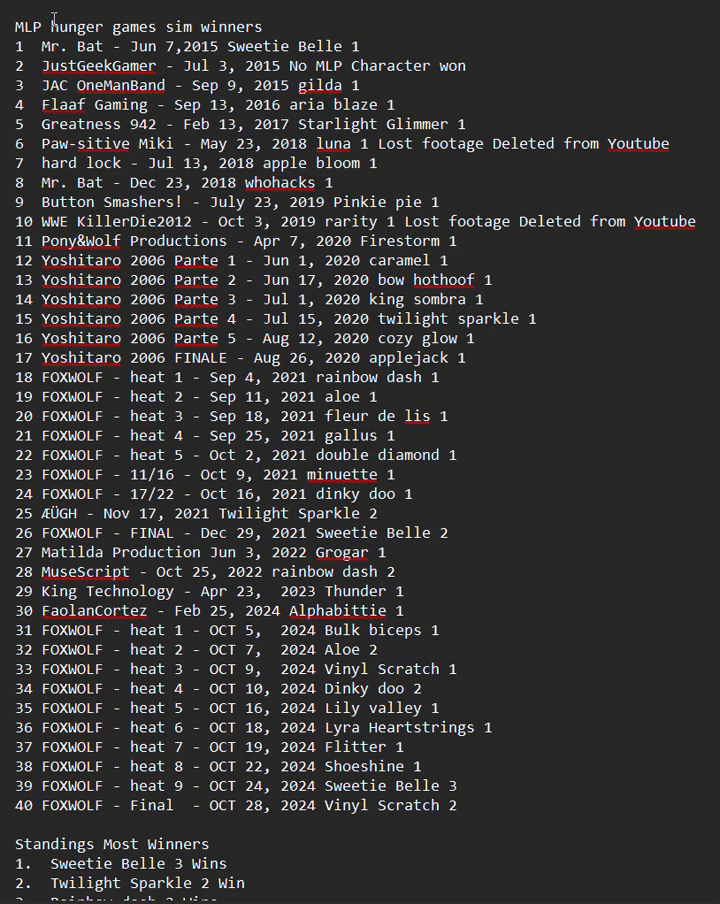
pyautogui.moveTo(584, 152)
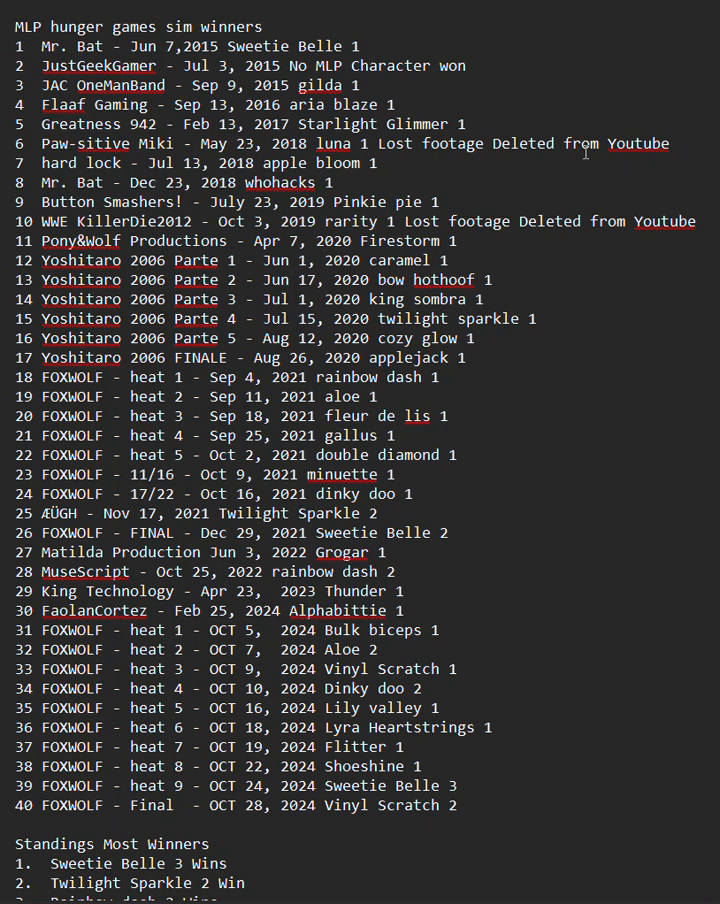
pyautogui.moveTo(10, 160)
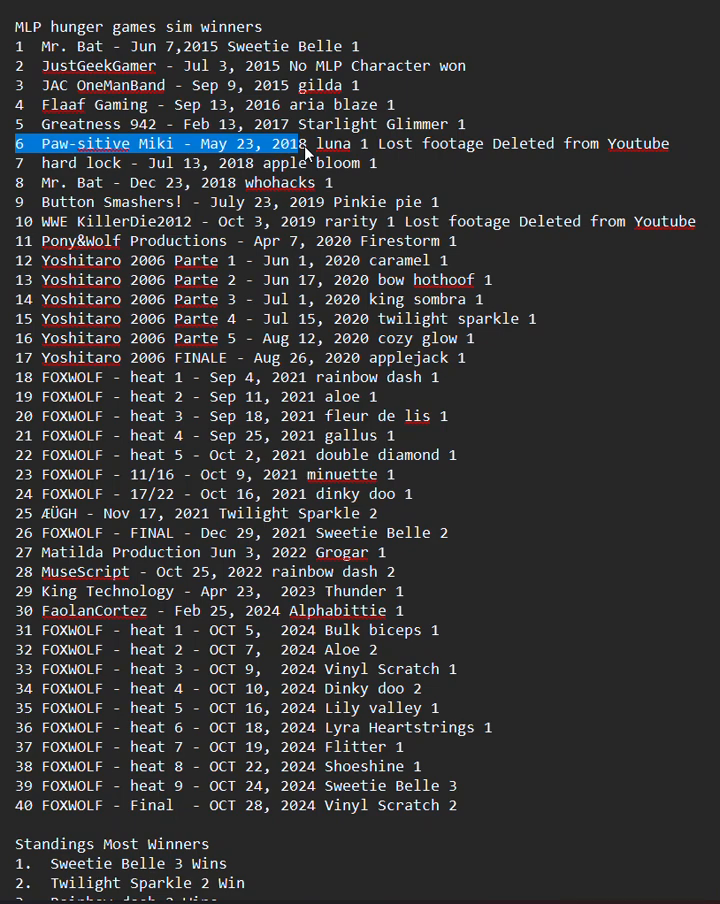
# Select the Paw-sitive Miki entry Luna won and bring the Standings Most Winners list into view
pyautogui.moveTo(310, 144); pyautogui.dragTo(670, 144)
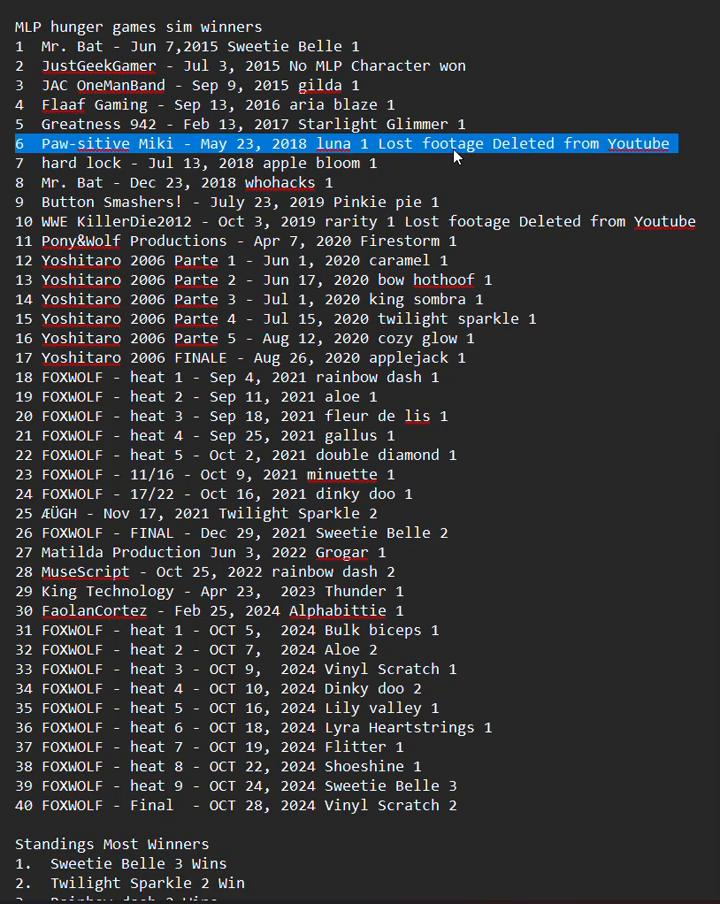
pyautogui.moveTo(478, 216)
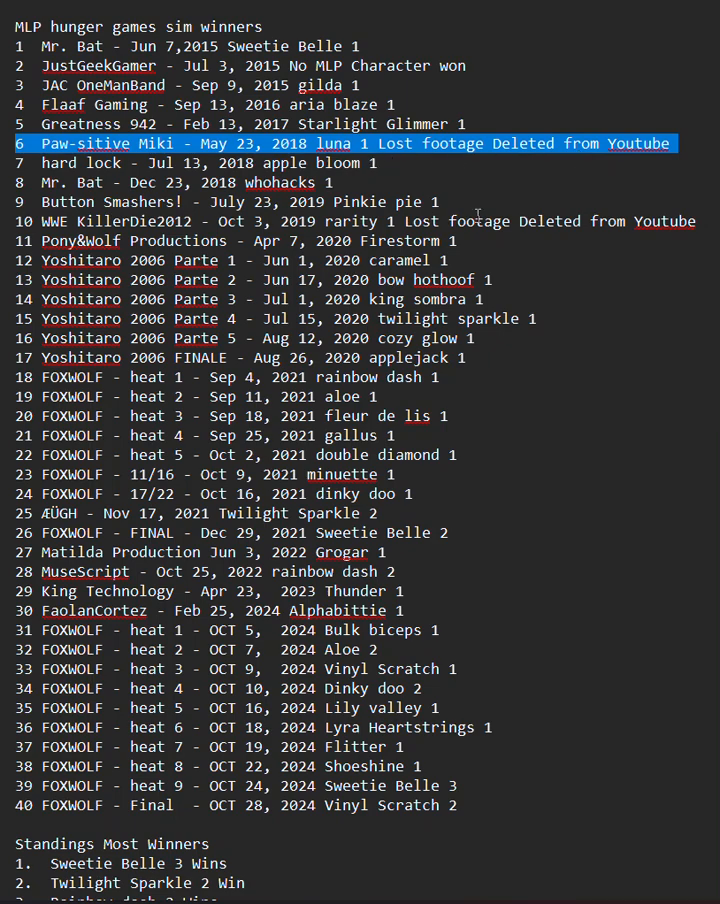
pyautogui.moveTo(708, 224)
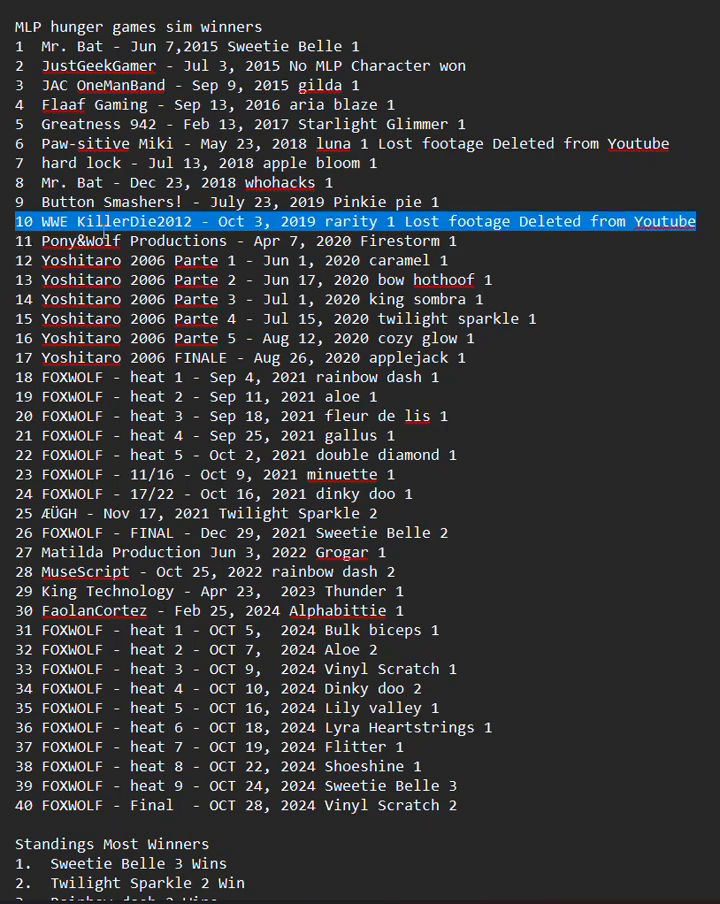
pyautogui.moveTo(192, 236)
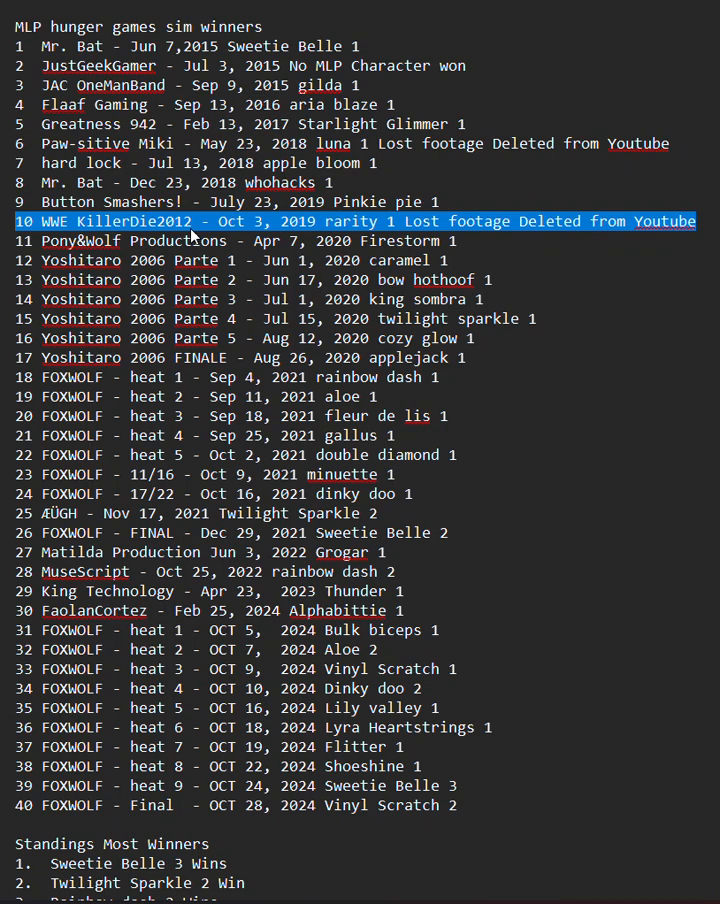
pyautogui.moveTo(256, 232)
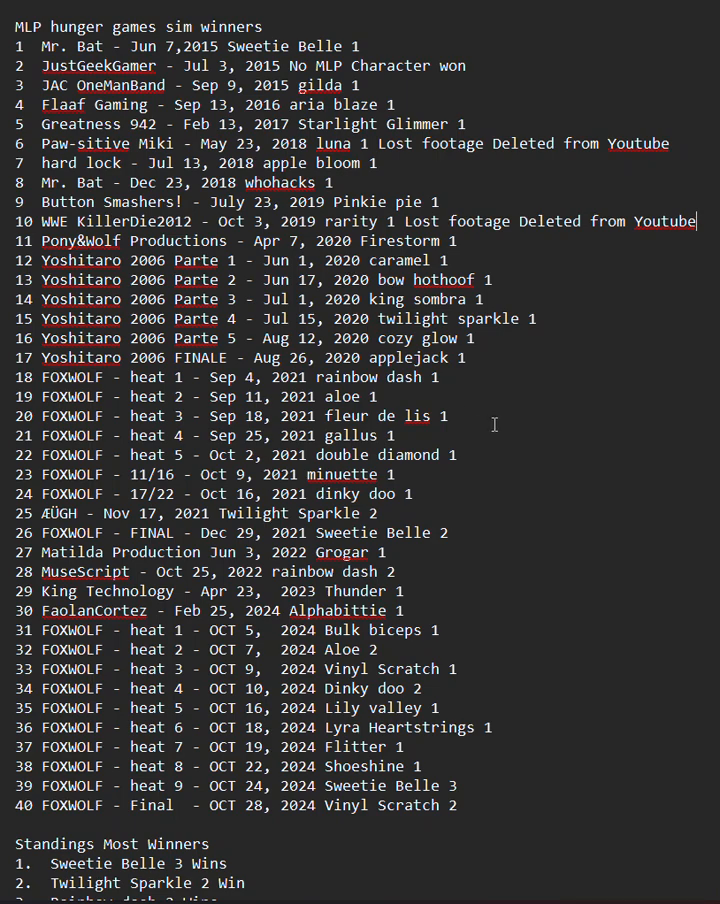
pyautogui.moveTo(186, 396)
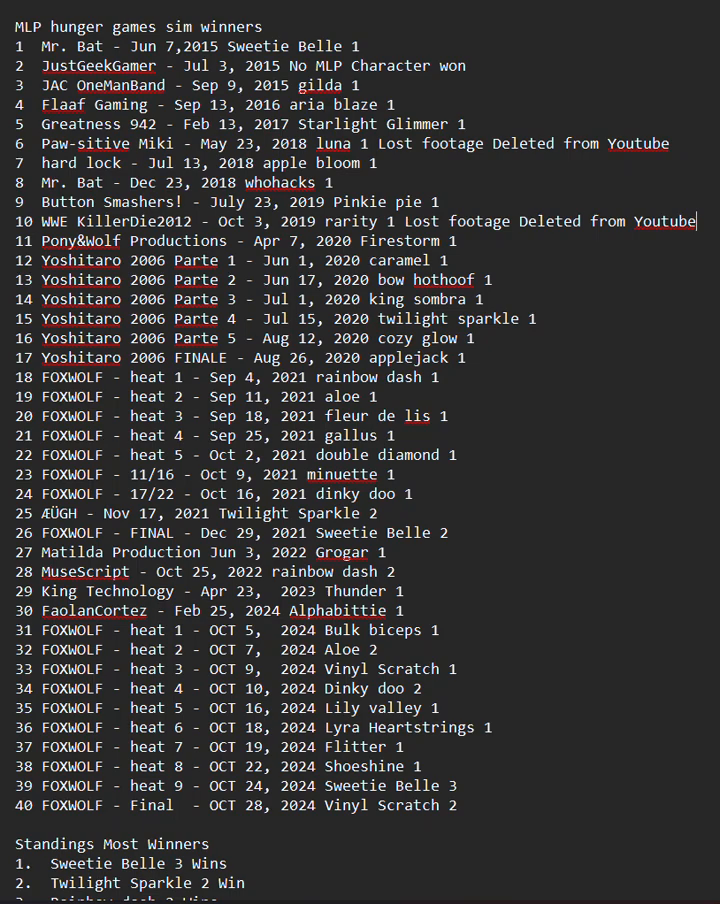
pyautogui.scroll(-3)
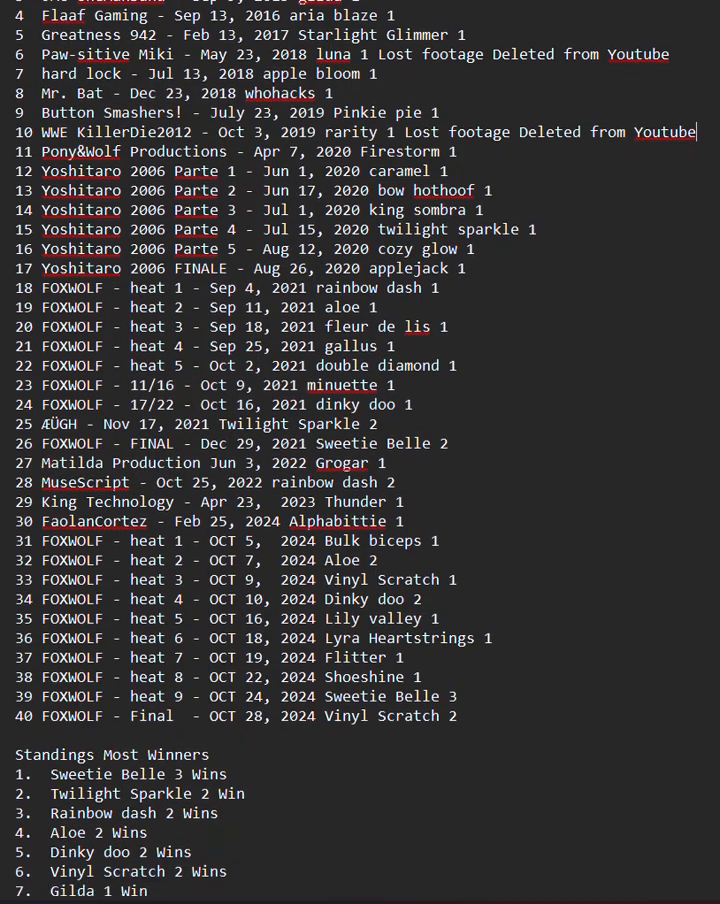
pyautogui.scroll(-3)
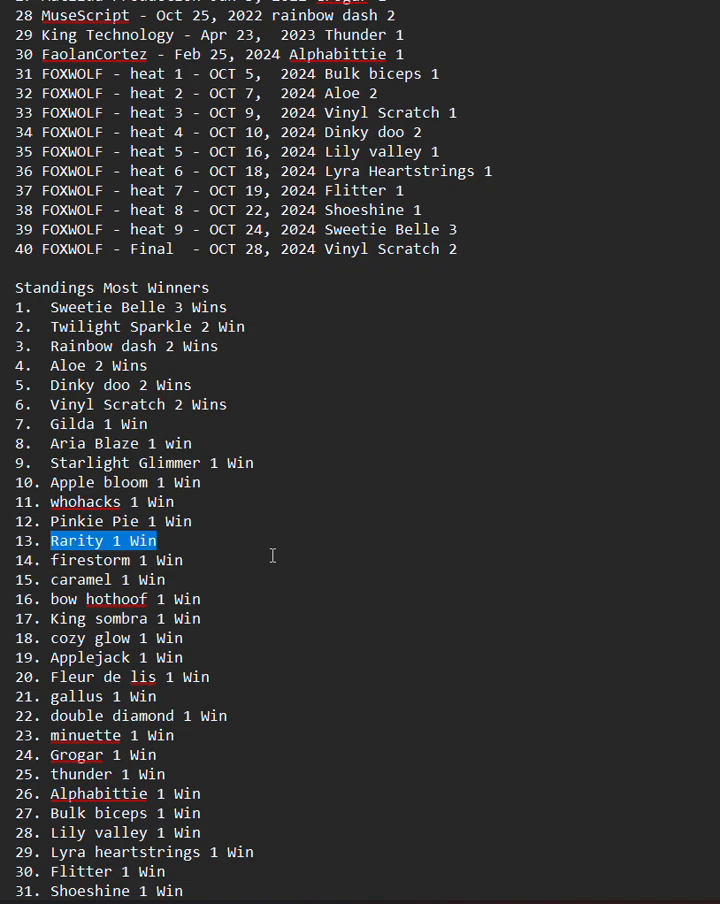
pyautogui.moveTo(224, 488)
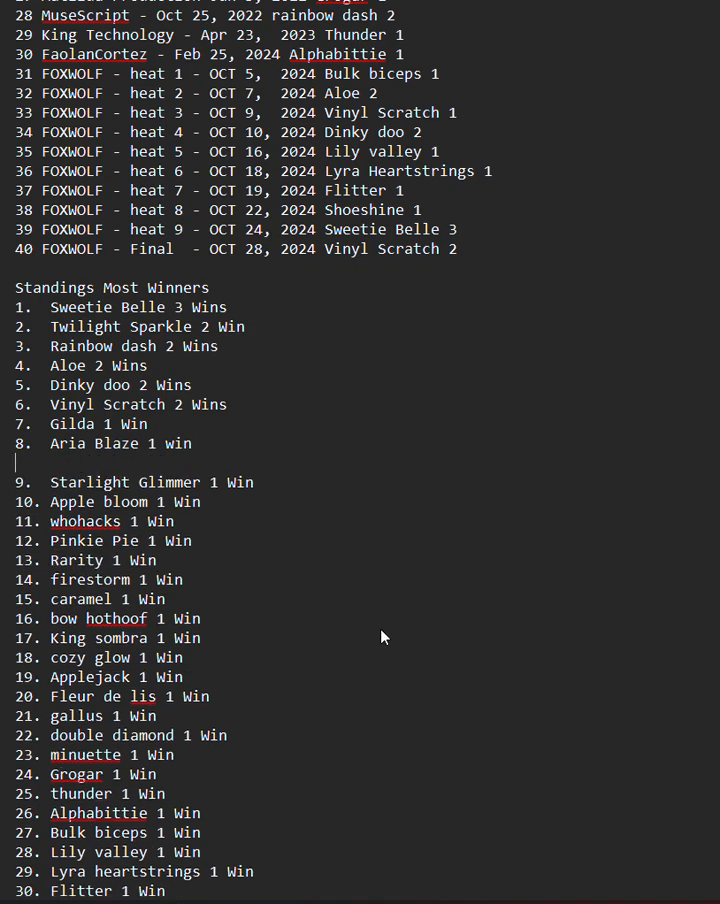
# Enter '9. Luna 1 Win' as a new standings entry below Aria Blaze
pyautogui.write('9.')
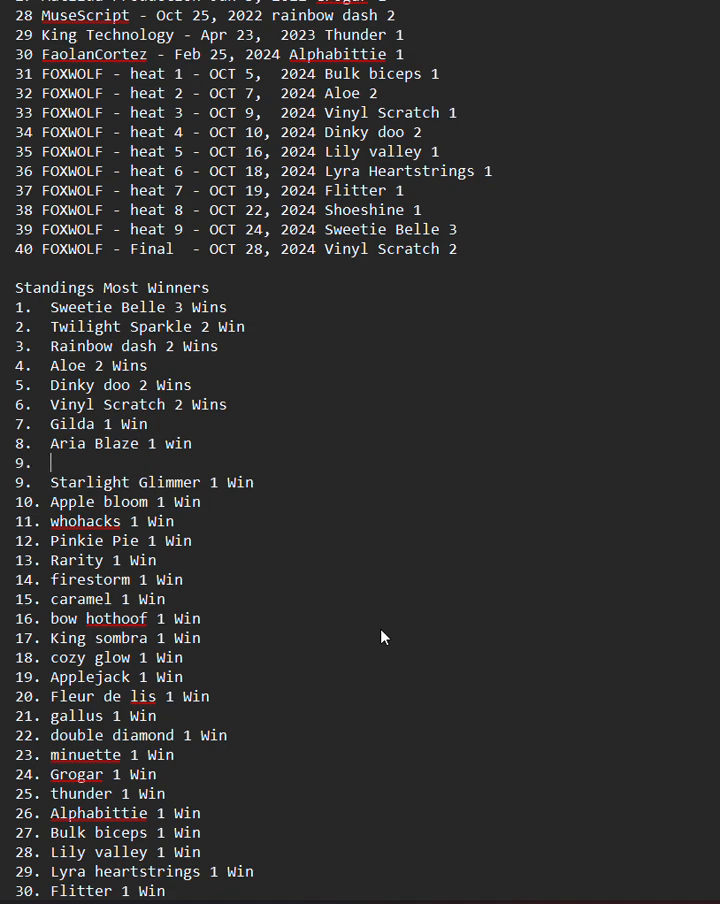
pyautogui.write('LU')
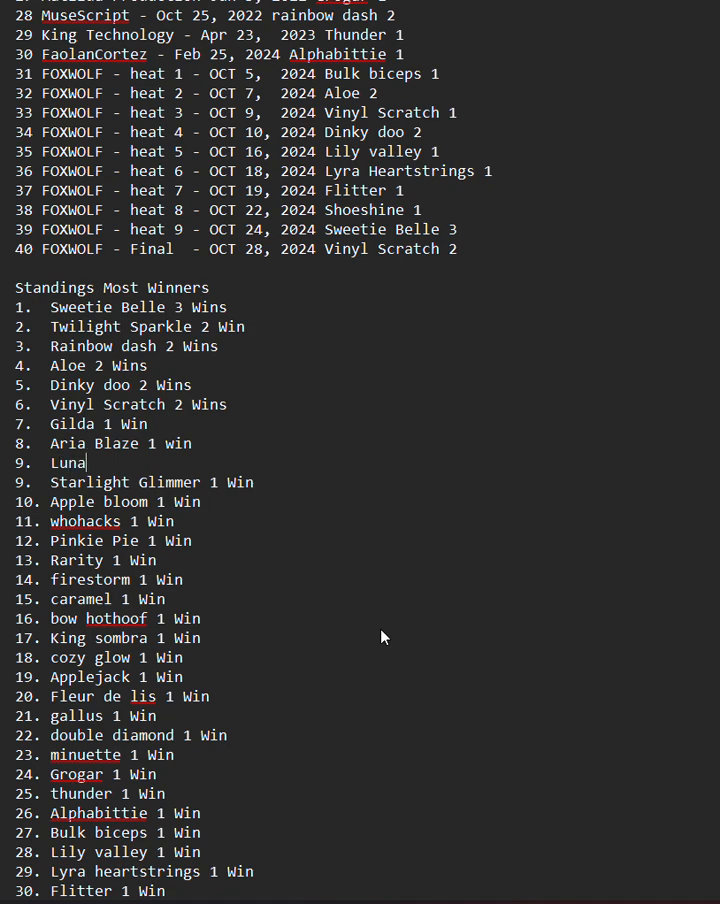
pyautogui.write('1 Win')
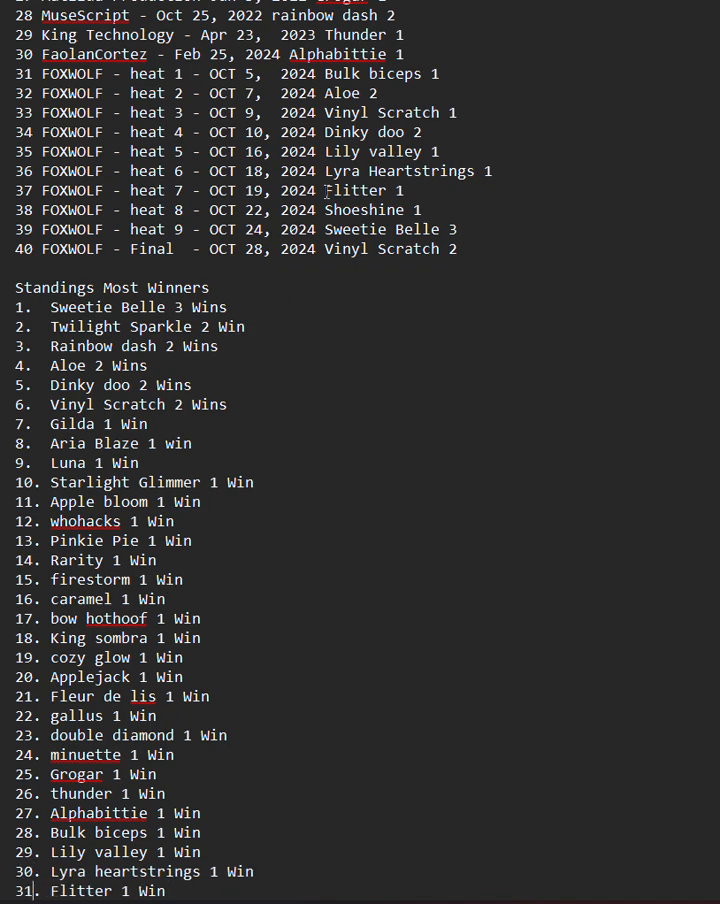
pyautogui.scroll(3)
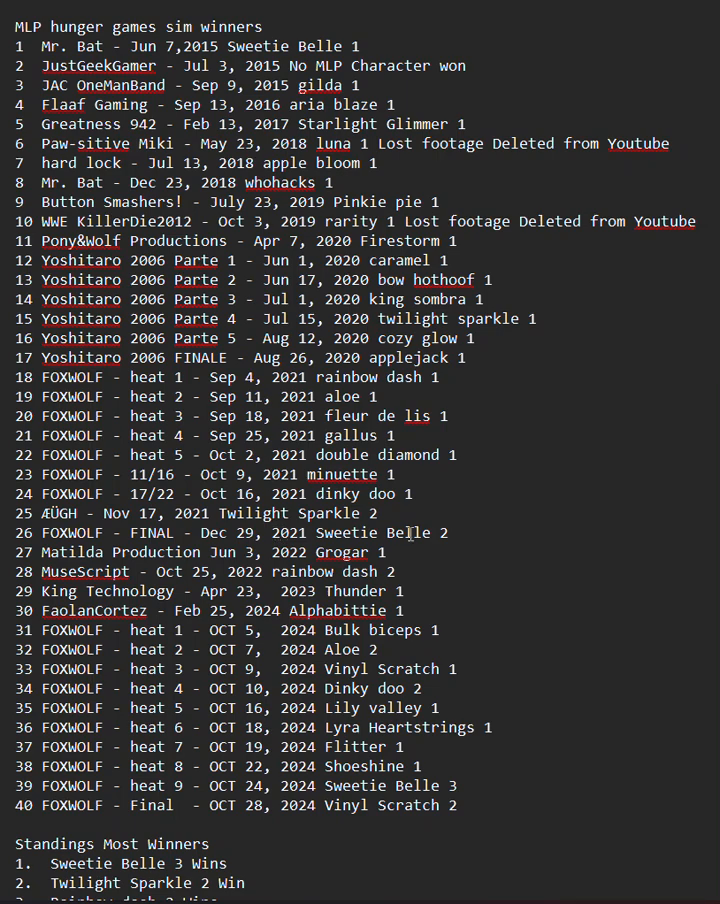
pyautogui.moveTo(204, 576)
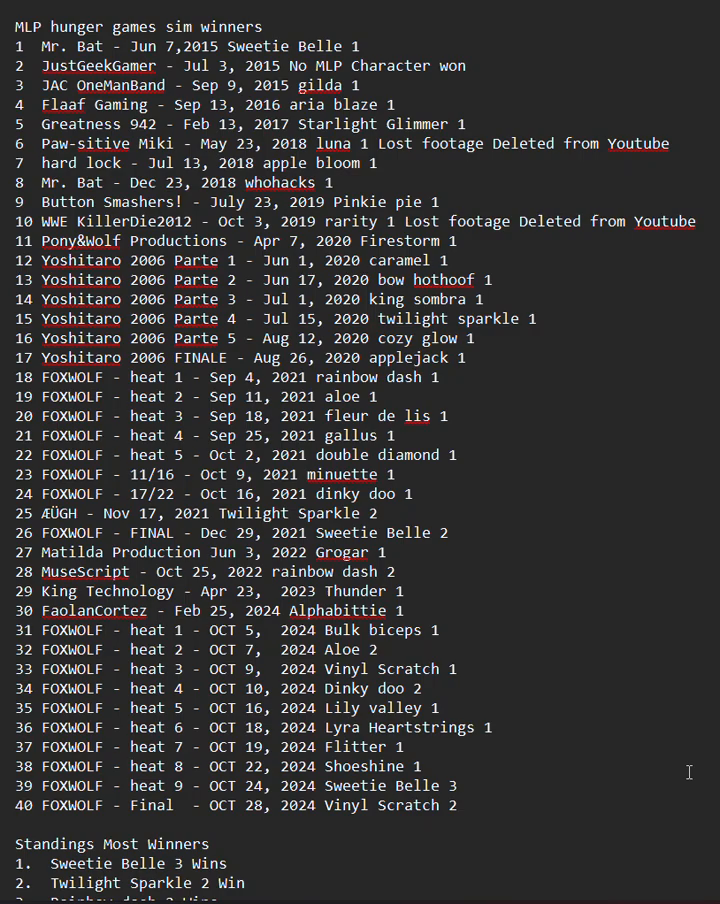
pyautogui.moveTo(708, 790)
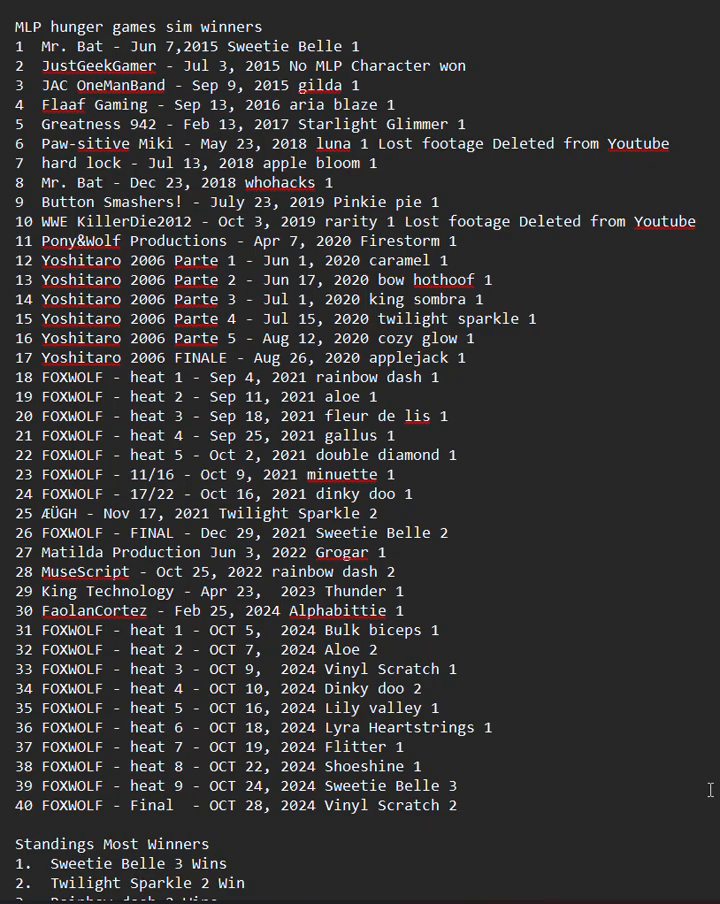
pyautogui.scroll(-3)
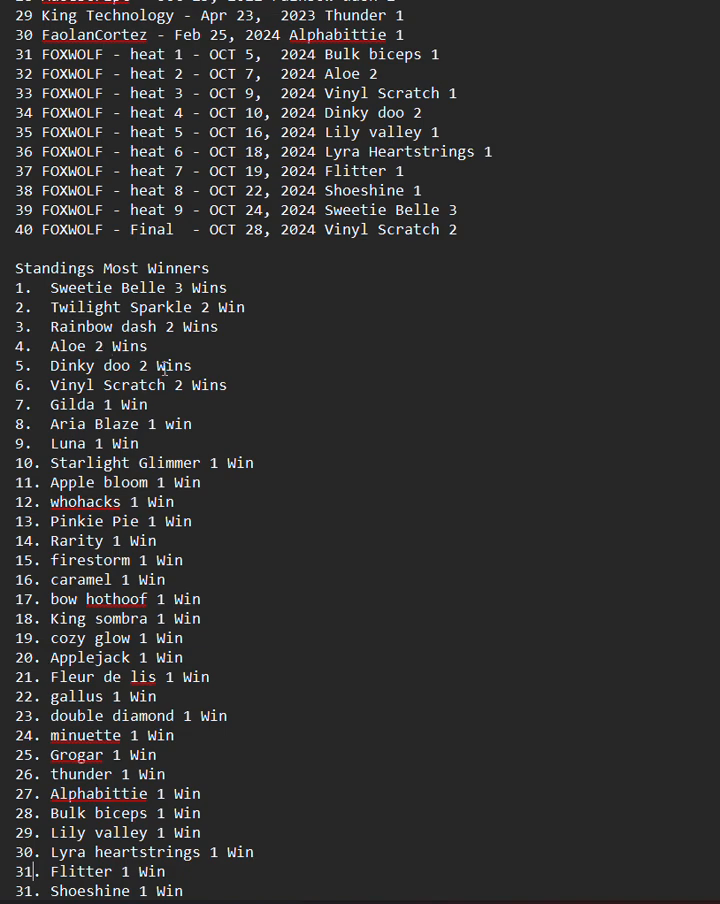
pyautogui.moveTo(208, 410)
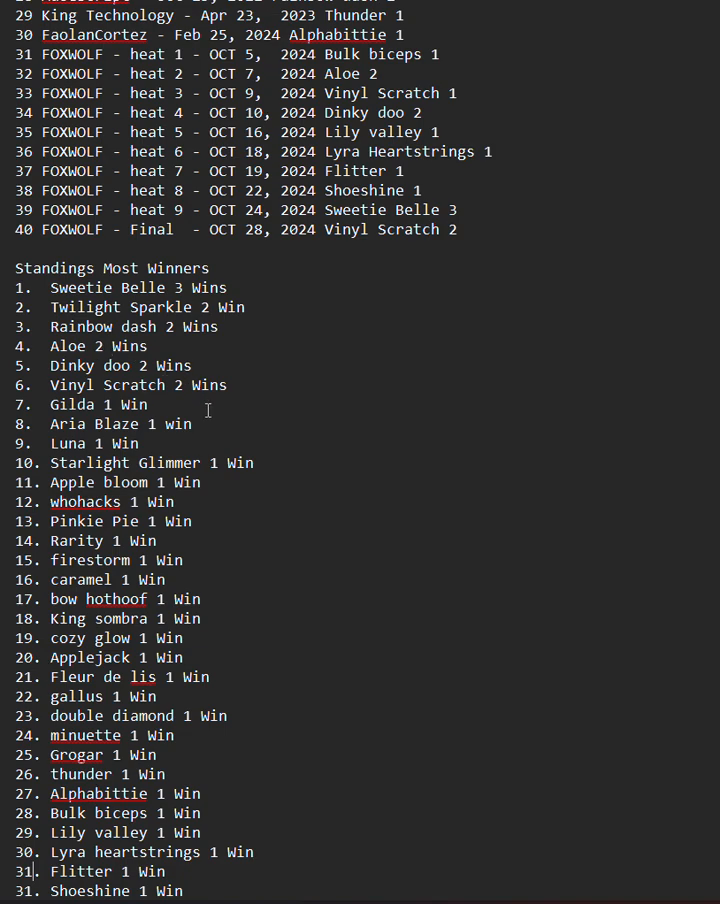
pyautogui.moveTo(256, 892)
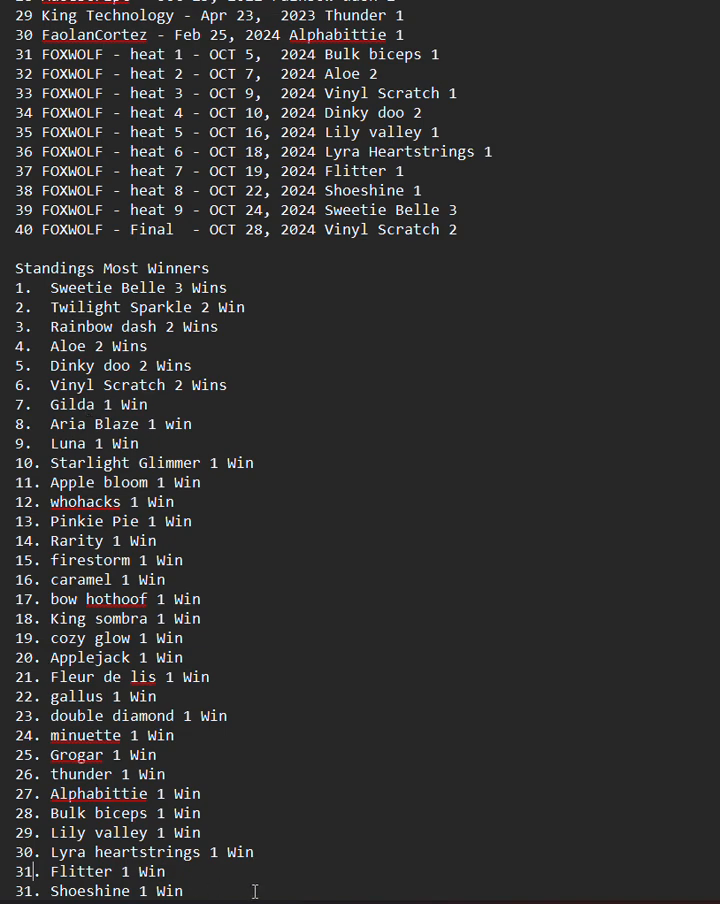